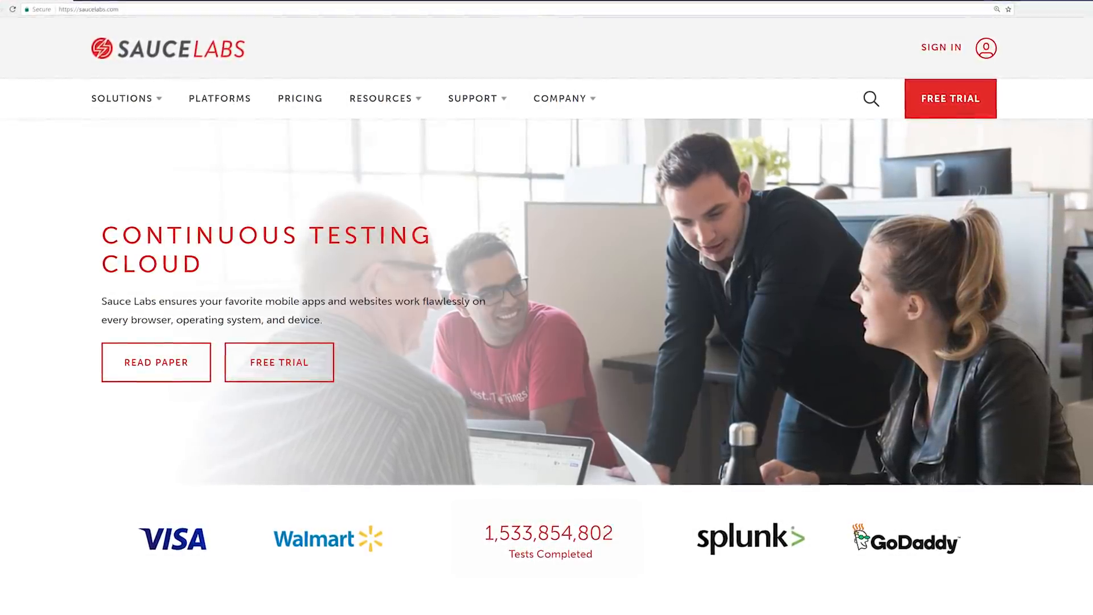
Step: Scroll down the saucelabs.com homepage before switching to the Sauce_Demo.java script
{"action": "scroll", "scroll_direction": "down", "scroll_amount": 3}
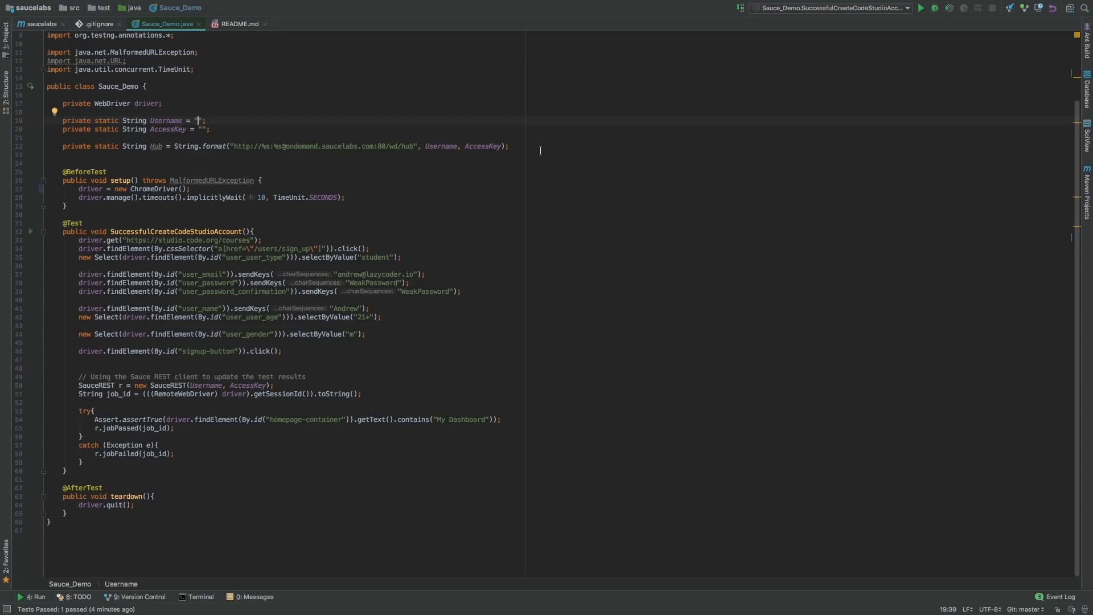
Step: Enter the a-team username and the access key into the Username and AccessKey strings
{"action": "left_click_drag", "start_coordinate": [203, 120], "coordinate": [210, 129]}
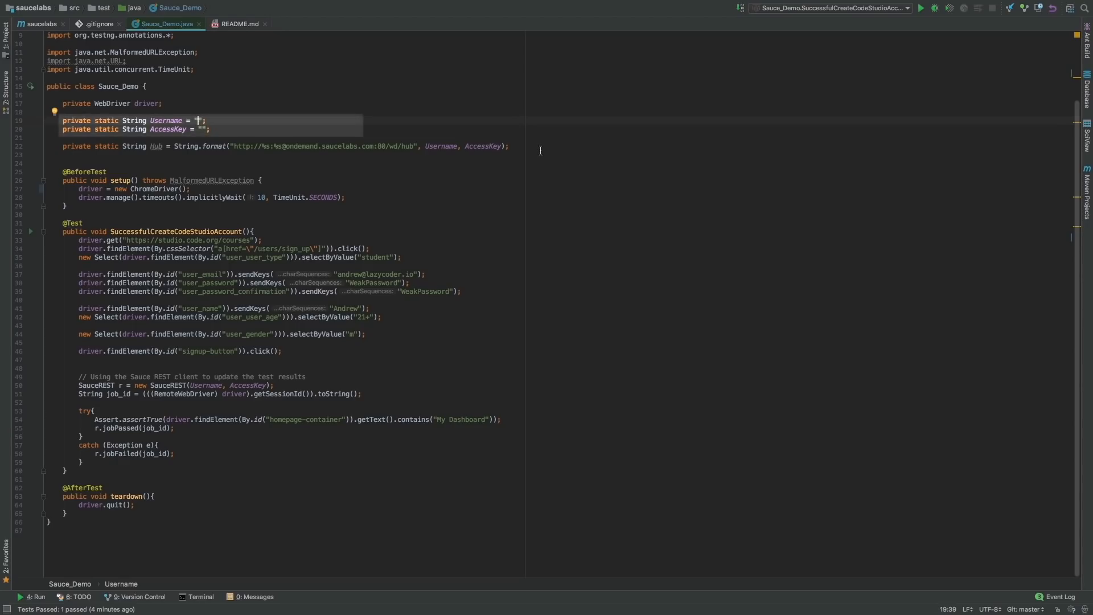
{"action": "type", "text": "a-test"}
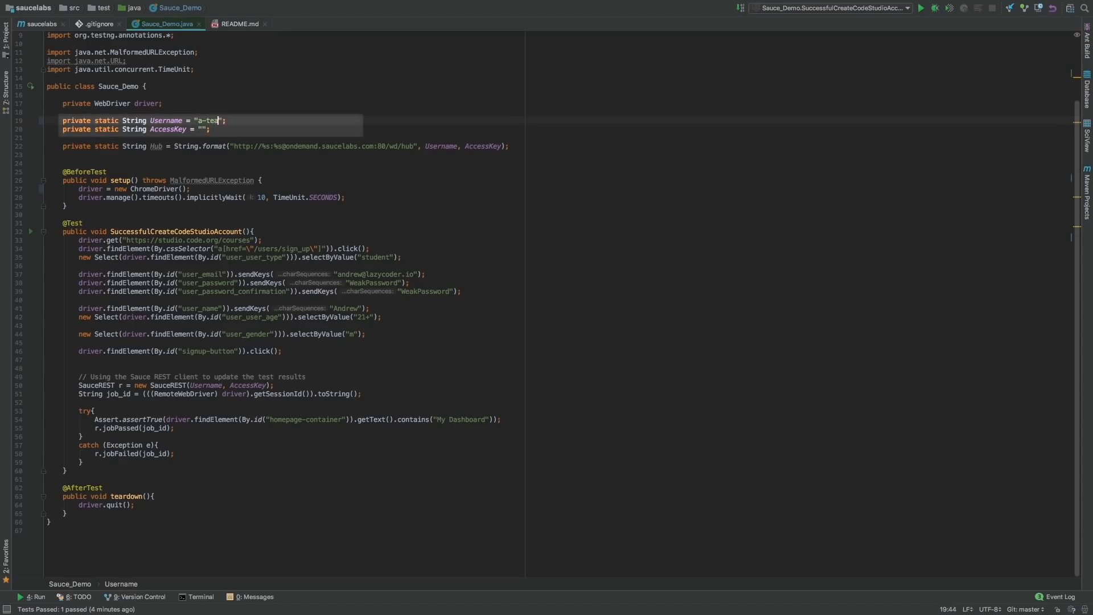
{"action": "type", "text": "m"}
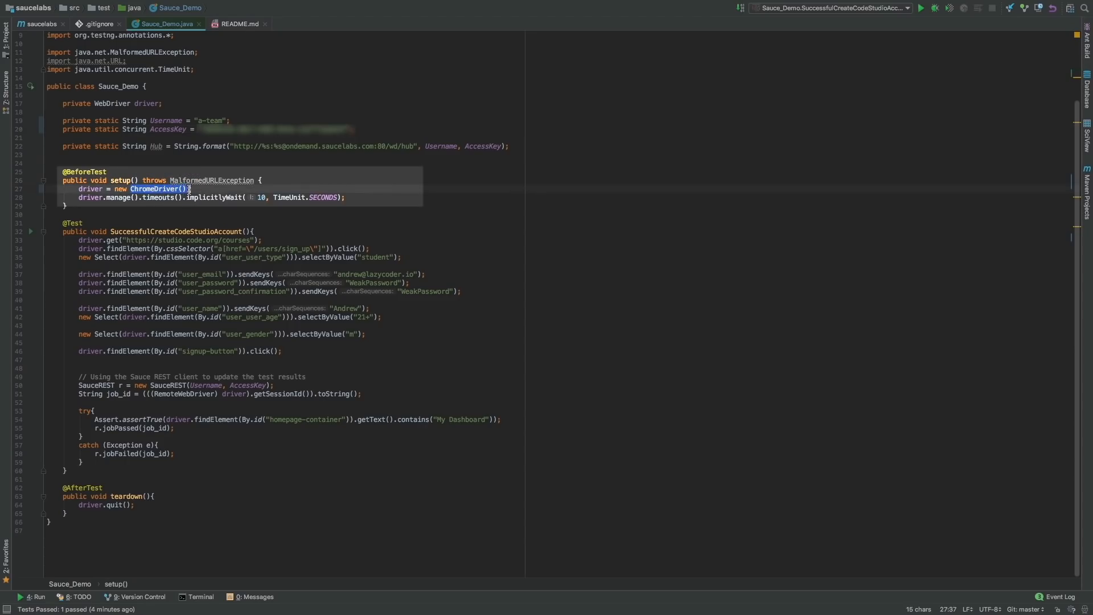
Step: Replace new ChromeDriver() with new RemoteWebDriver(new URL(Hub), caps) in setup()
{"action": "type", "text": "RemoteWebDriver(r"}
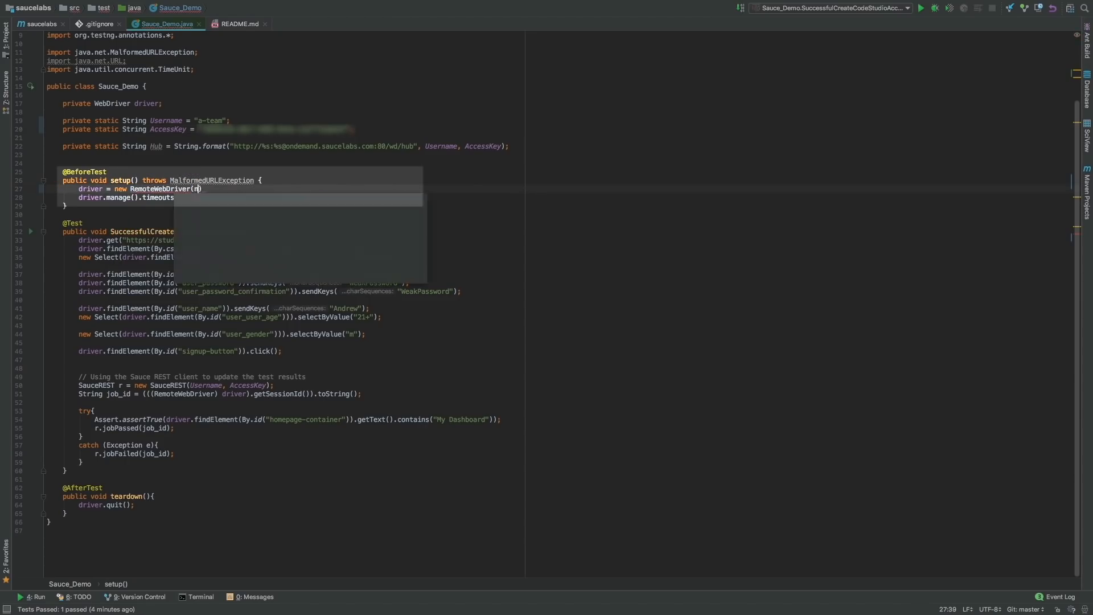
{"action": "type", "text": "ew URL(Hub"}
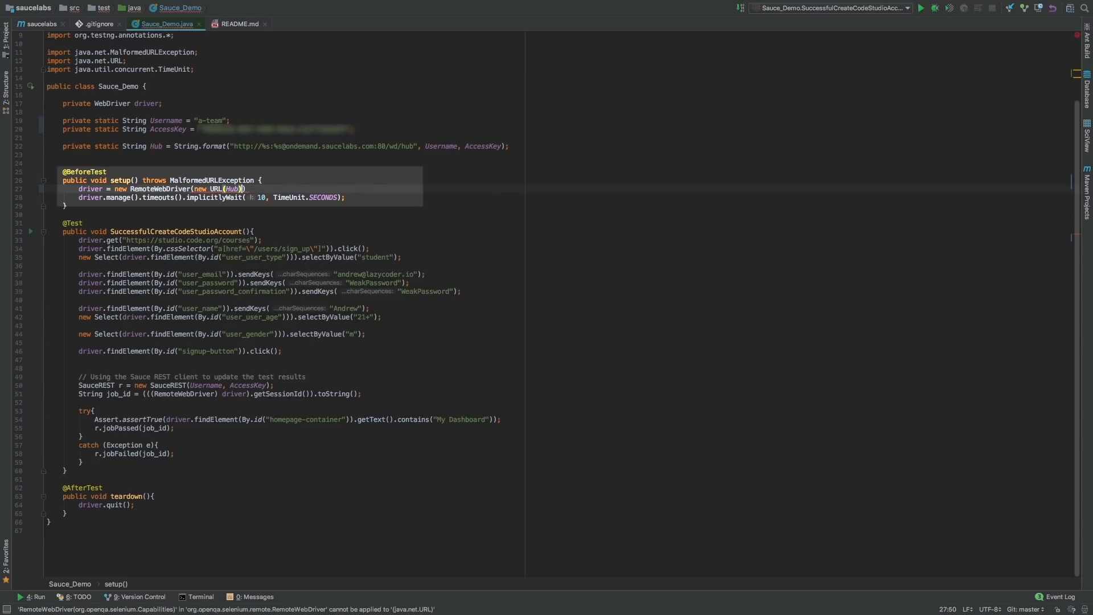
{"action": "type", "text": ", caps"}
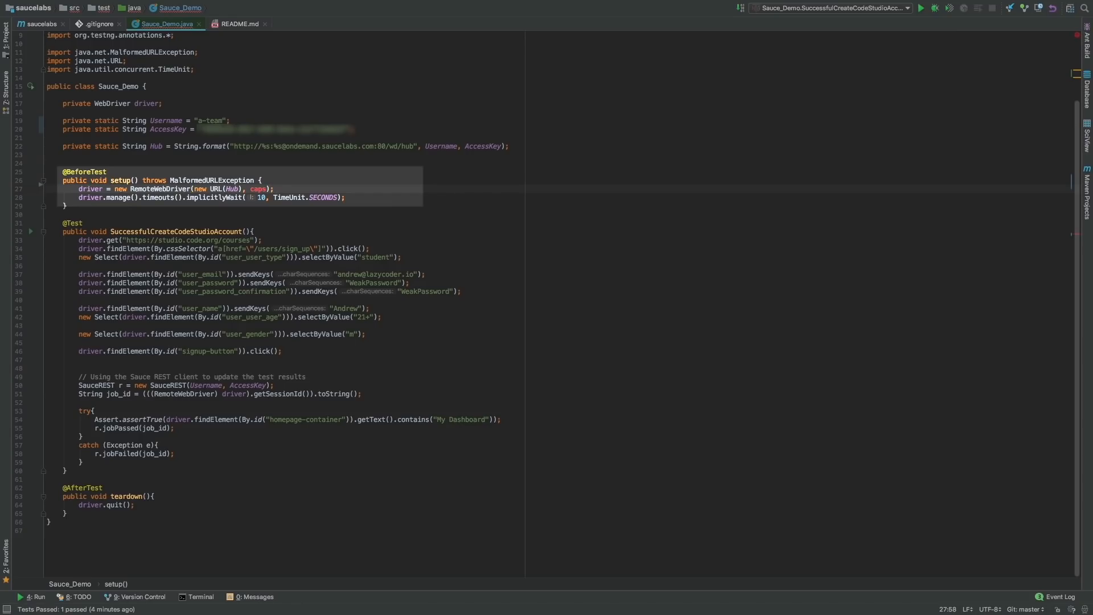
{"action": "left_click", "coordinate": [275, 189]}
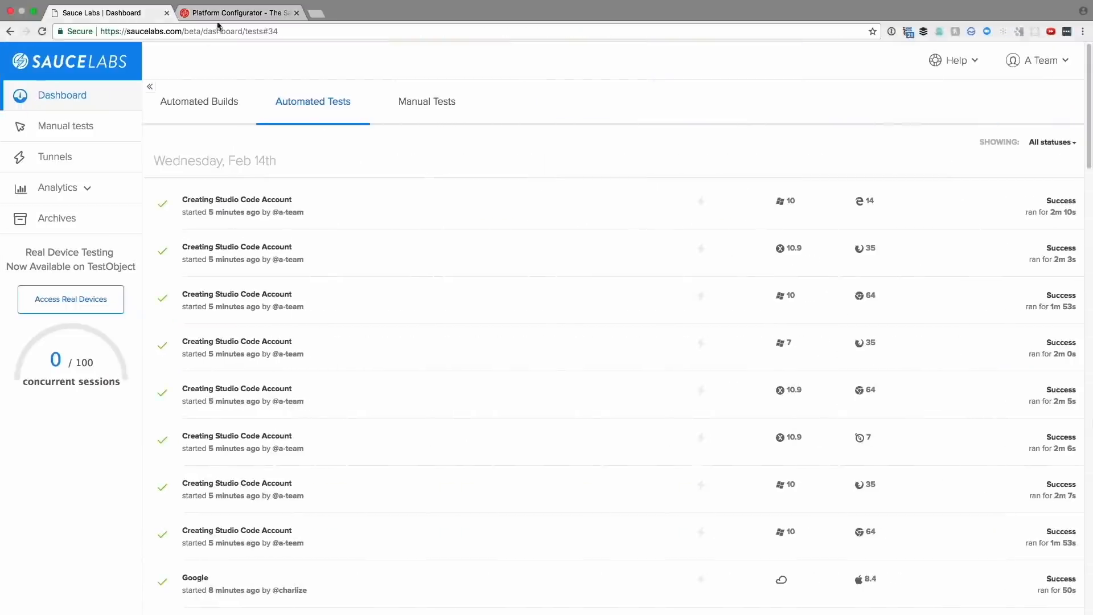
Step: Switch from the Sauce Labs Dashboard to the Platform Configurator page
{"action": "left_click", "coordinate": [237, 13]}
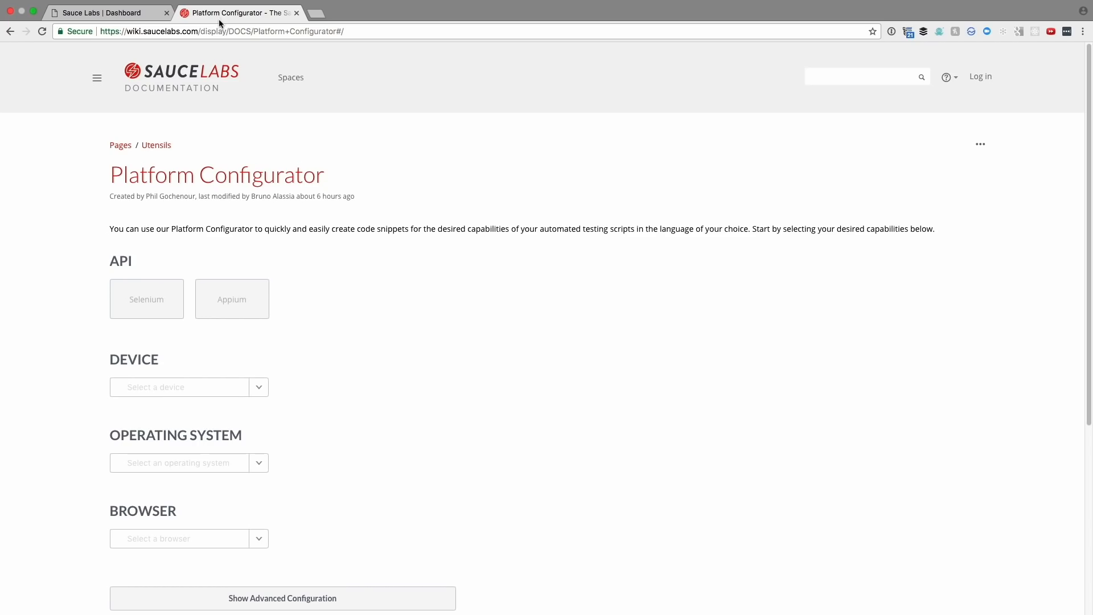
Step: Choose Selenium, PC, Windows 10 and Firefox 58.0, then view the PHP and Python capability snippets
{"action": "left_click", "coordinate": [147, 299]}
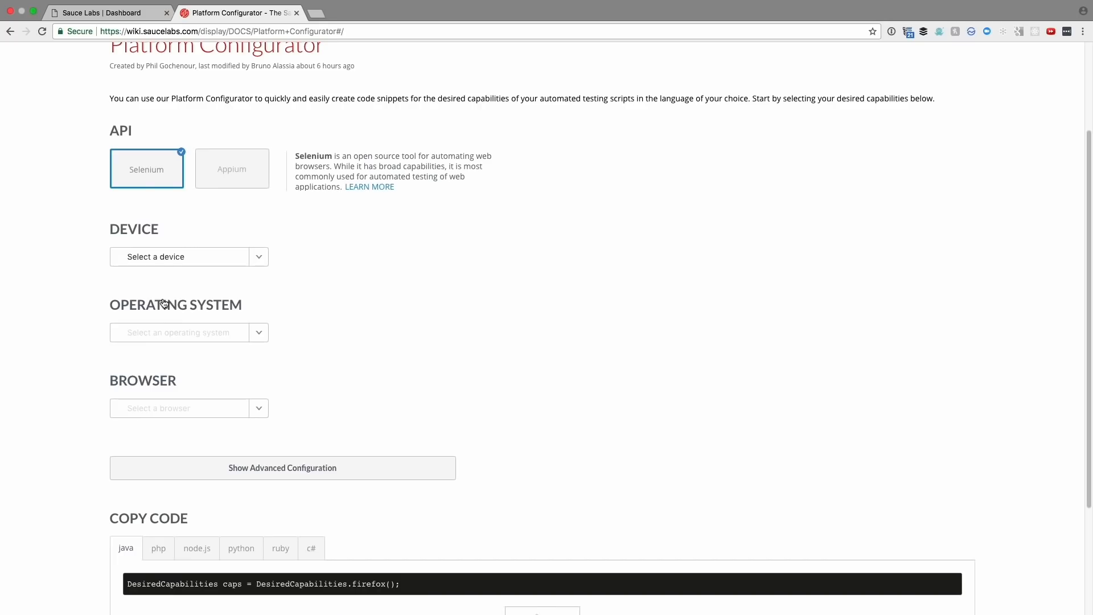
{"action": "left_click", "coordinate": [188, 256]}
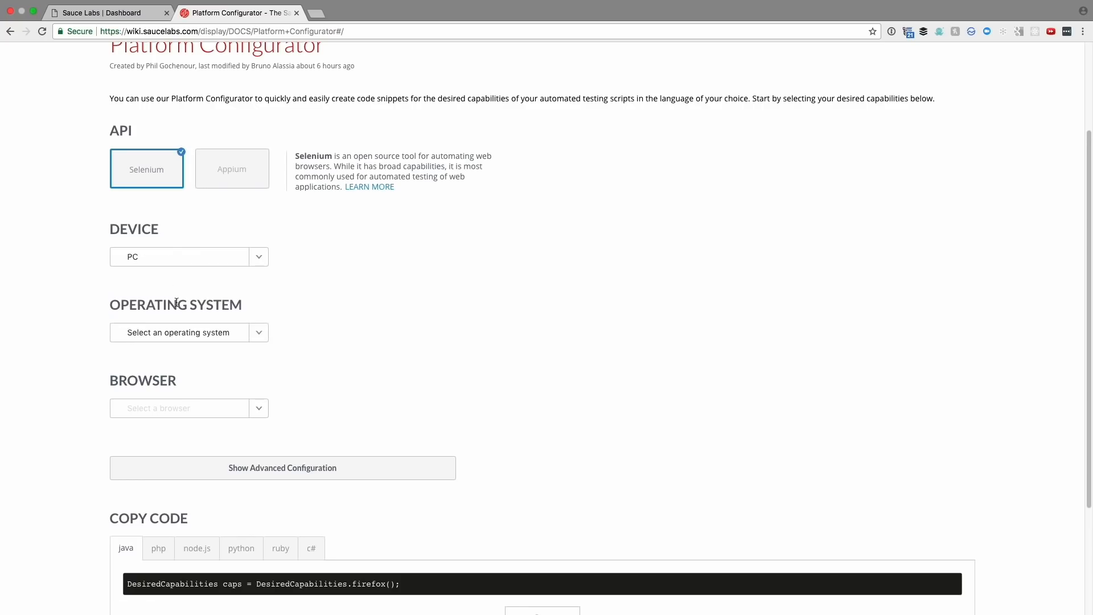
{"action": "left_click", "coordinate": [187, 332]}
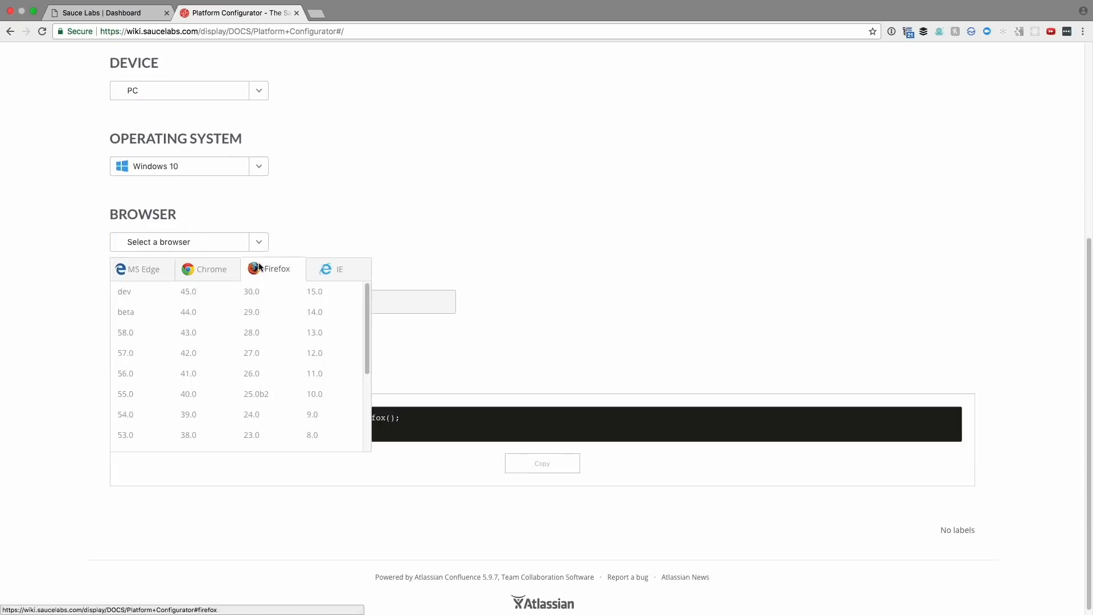
{"action": "left_click", "coordinate": [125, 332]}
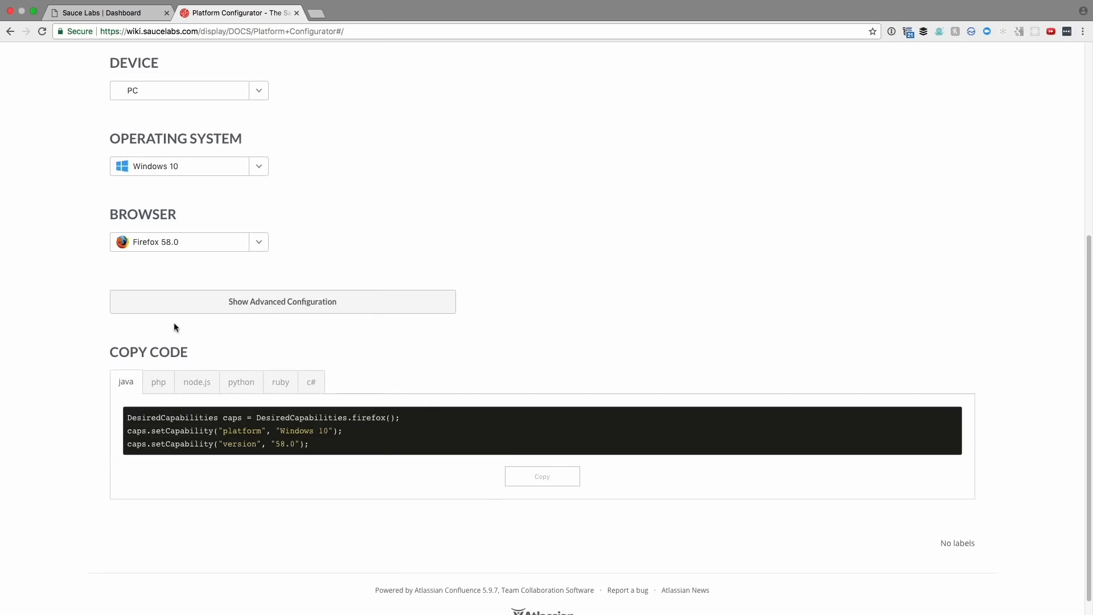
{"action": "left_click", "coordinate": [159, 381]}
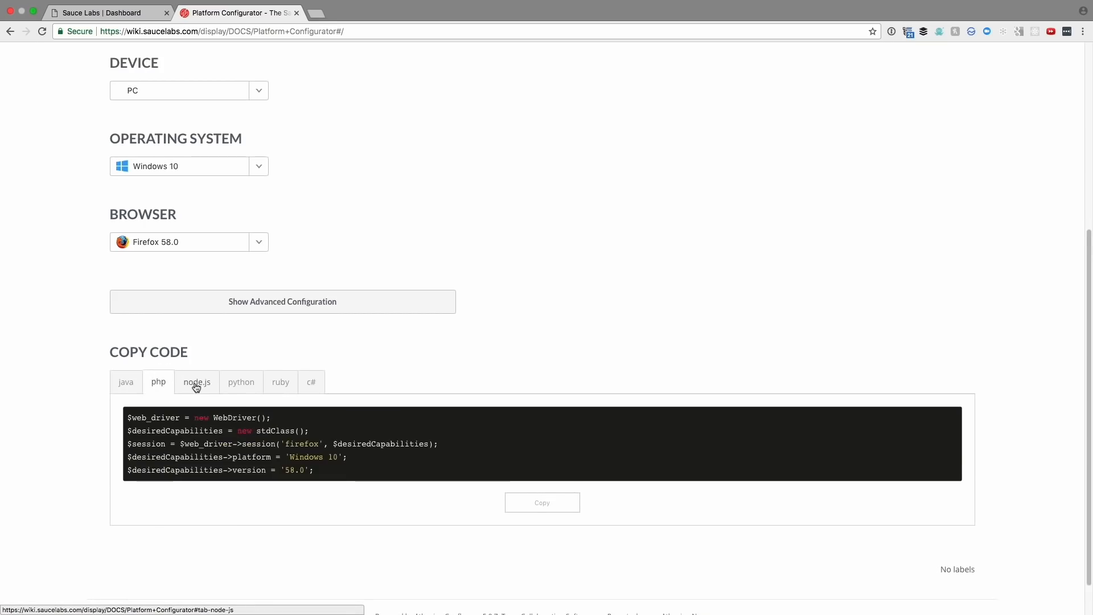
{"action": "left_click", "coordinate": [240, 383]}
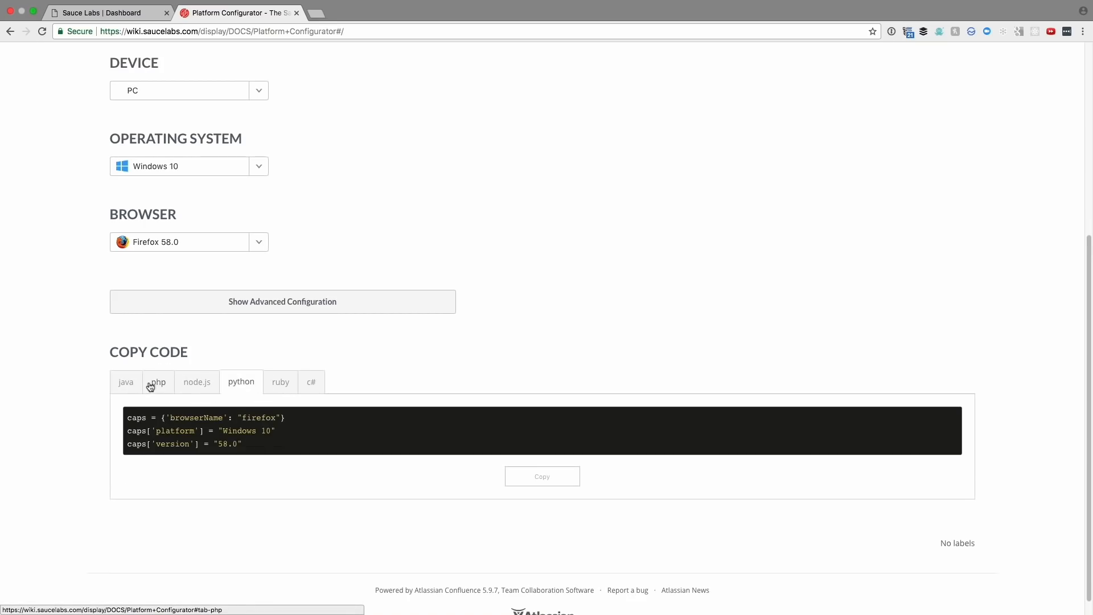
{"action": "left_click", "coordinate": [126, 382]}
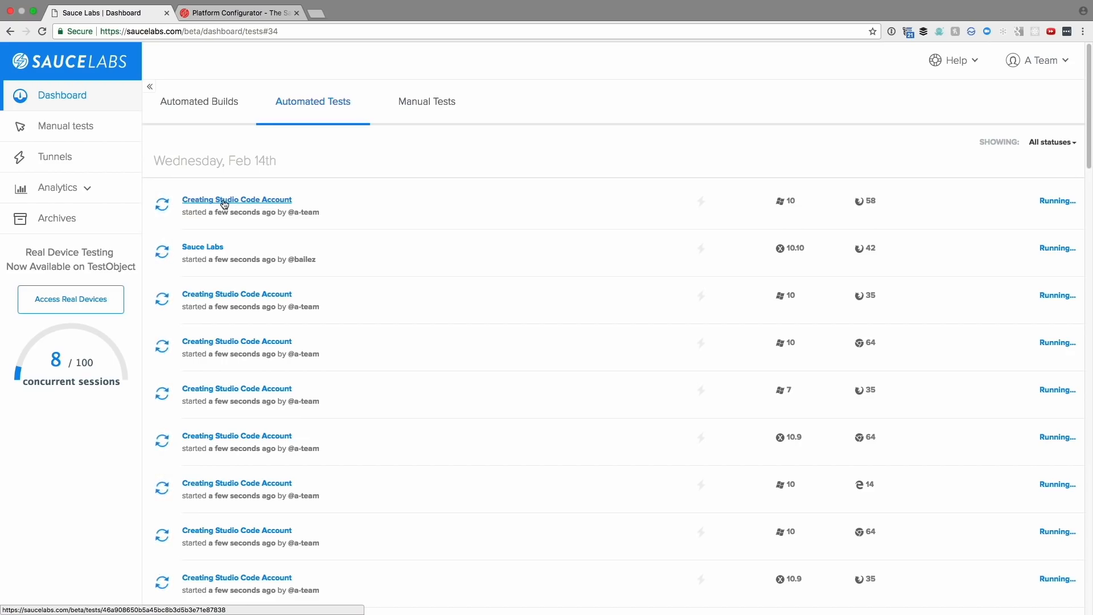
Step: Open the running Creating Studio Code Account test and watch its live video
{"action": "left_click", "coordinate": [237, 200]}
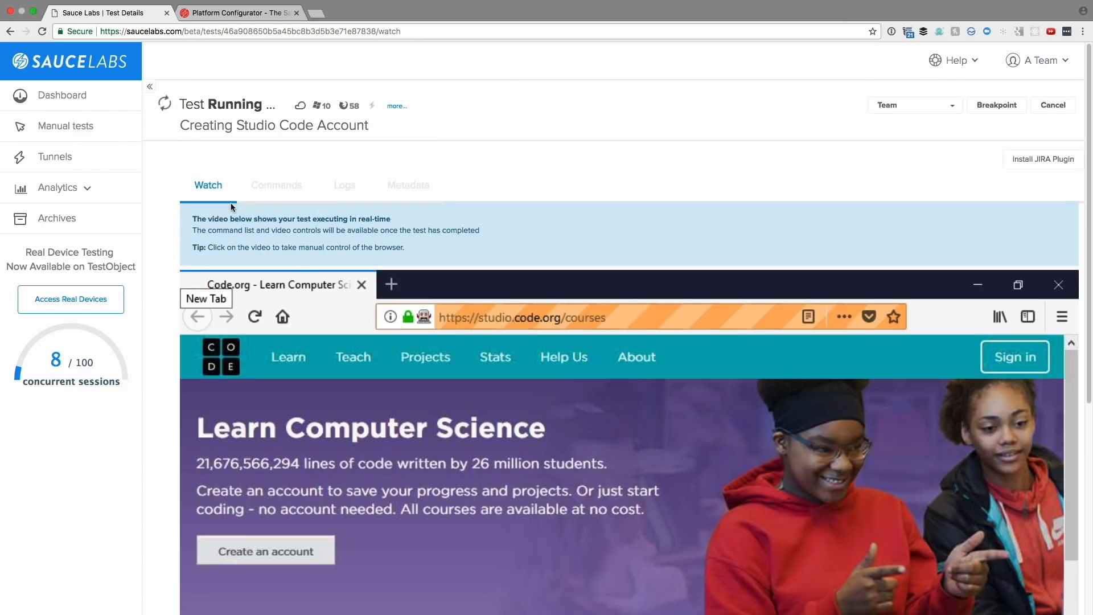
{"action": "left_click", "coordinate": [266, 550]}
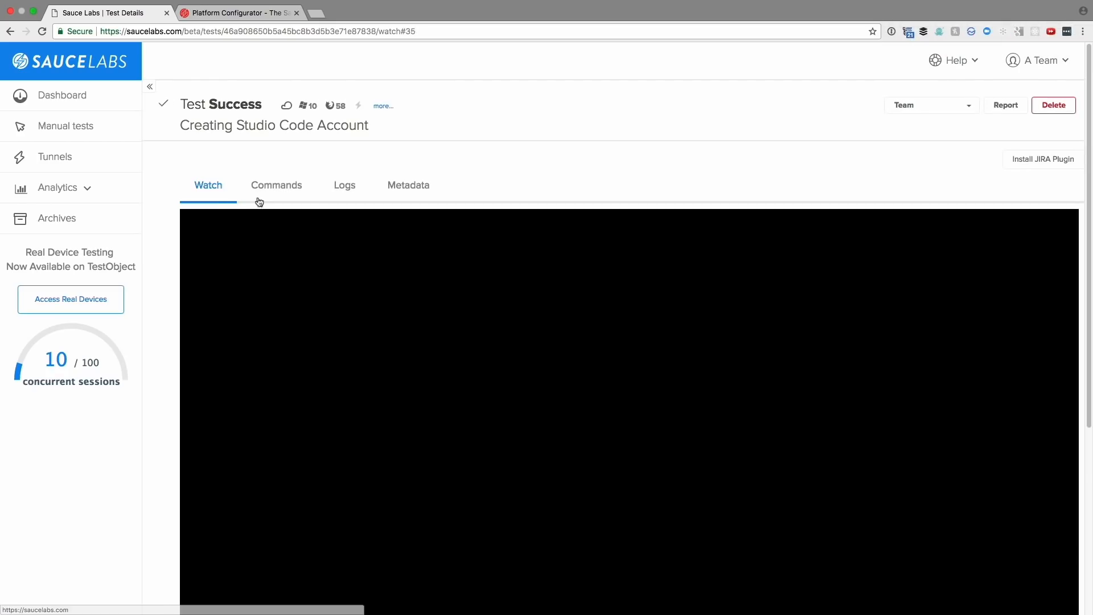
Step: Review the test's recorded commands and its Selenium logs with the available log files
{"action": "left_click", "coordinate": [275, 184]}
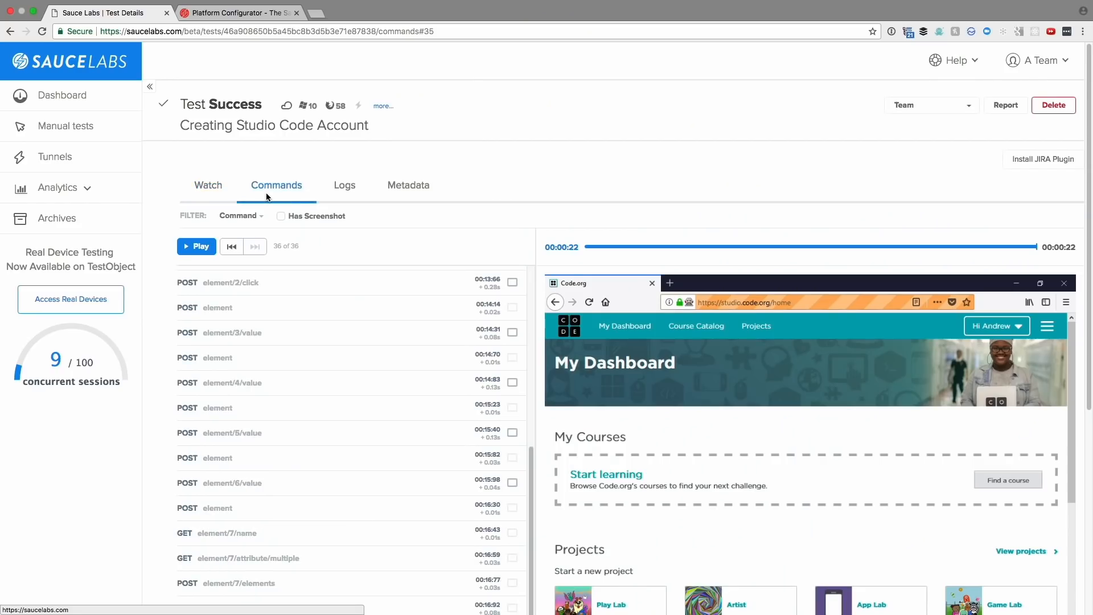
{"action": "scroll", "scroll_direction": "down", "scroll_amount": 3}
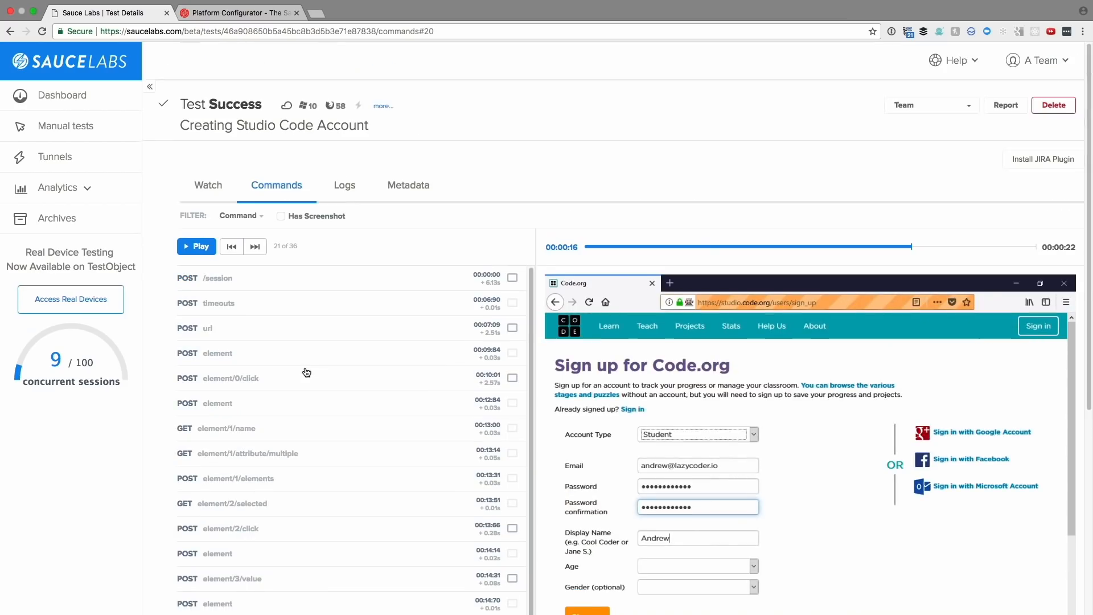
{"action": "left_click", "coordinate": [344, 184]}
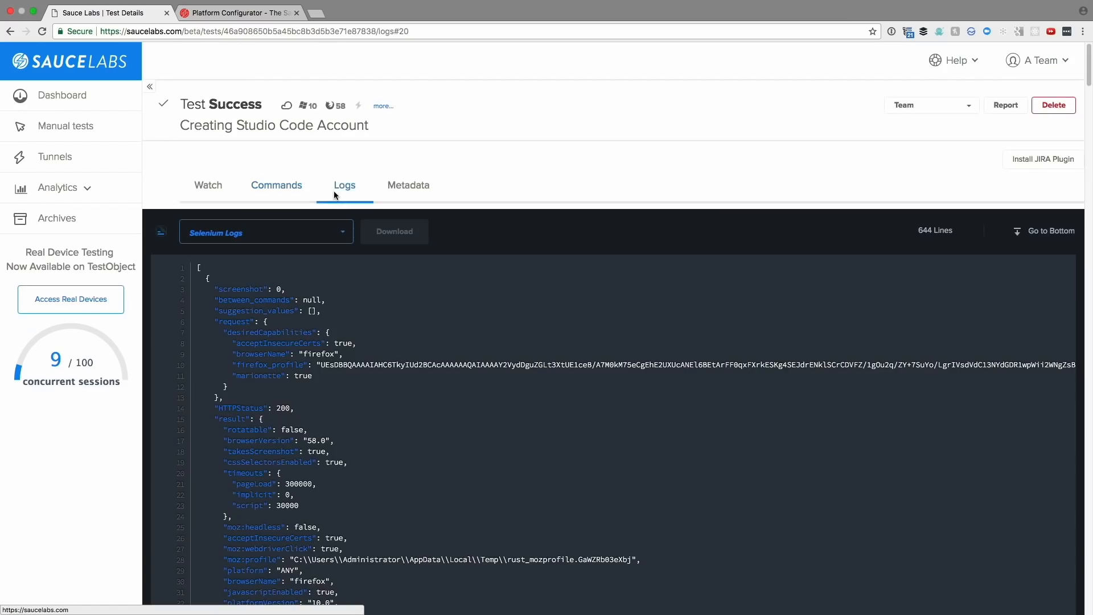
{"action": "left_click", "coordinate": [266, 231]}
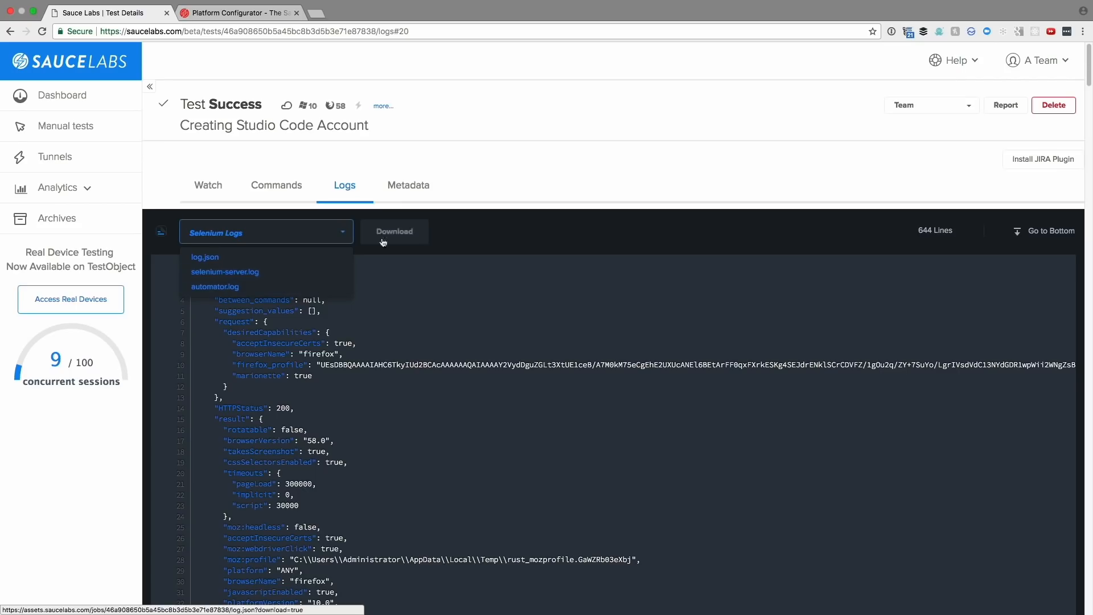
Step: Review the test's metadata listing browser, OS, build, screenshots and video
{"action": "left_click", "coordinate": [408, 185]}
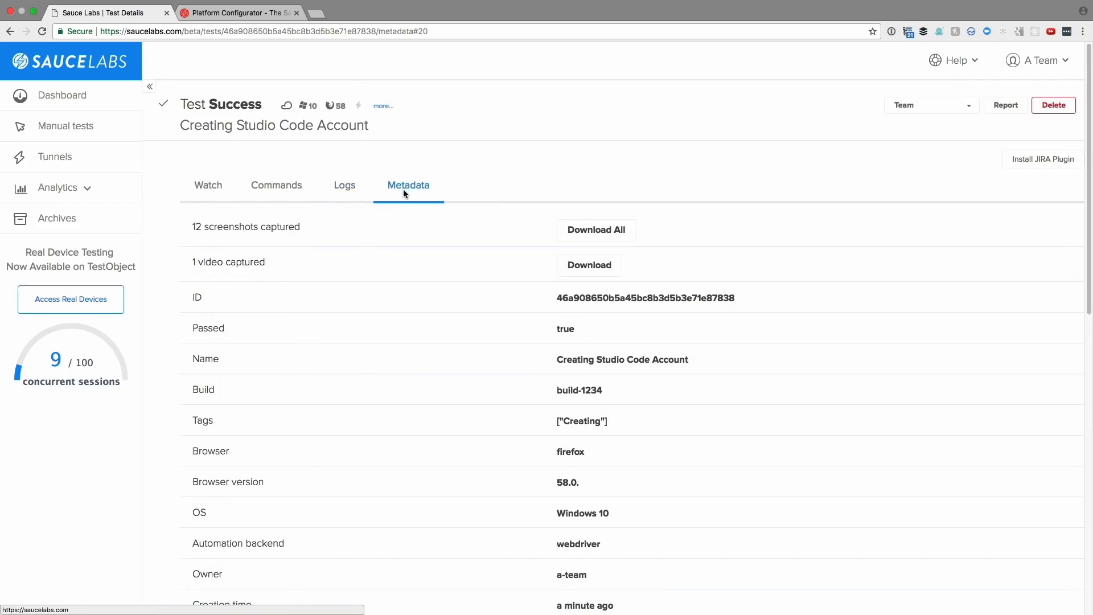
{"action": "scroll", "scroll_direction": "down", "scroll_amount": 3}
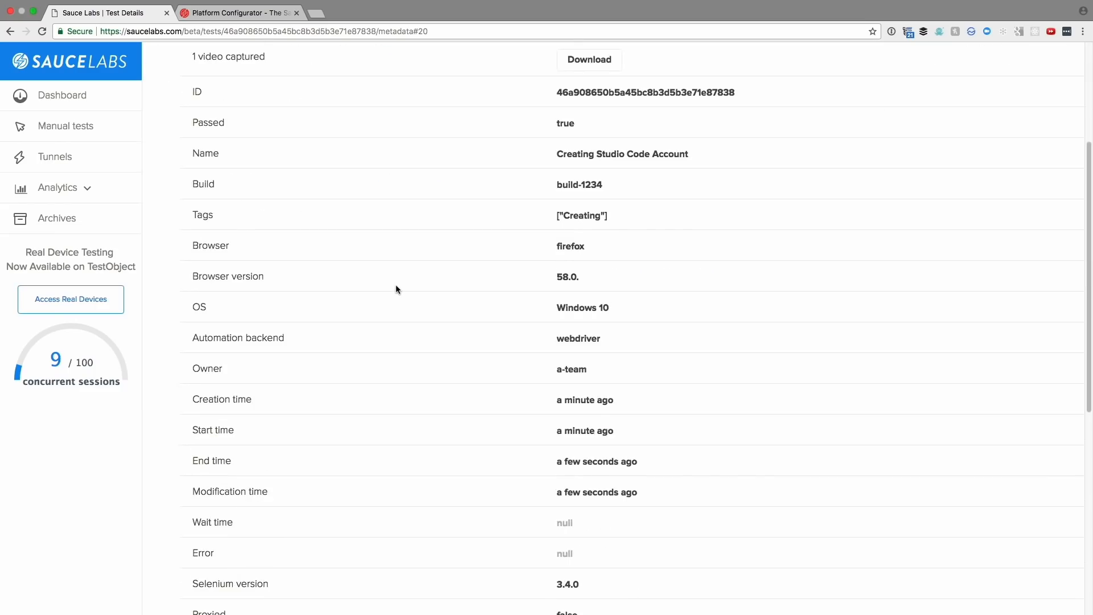
{"action": "scroll", "scroll_direction": "down", "scroll_amount": 3}
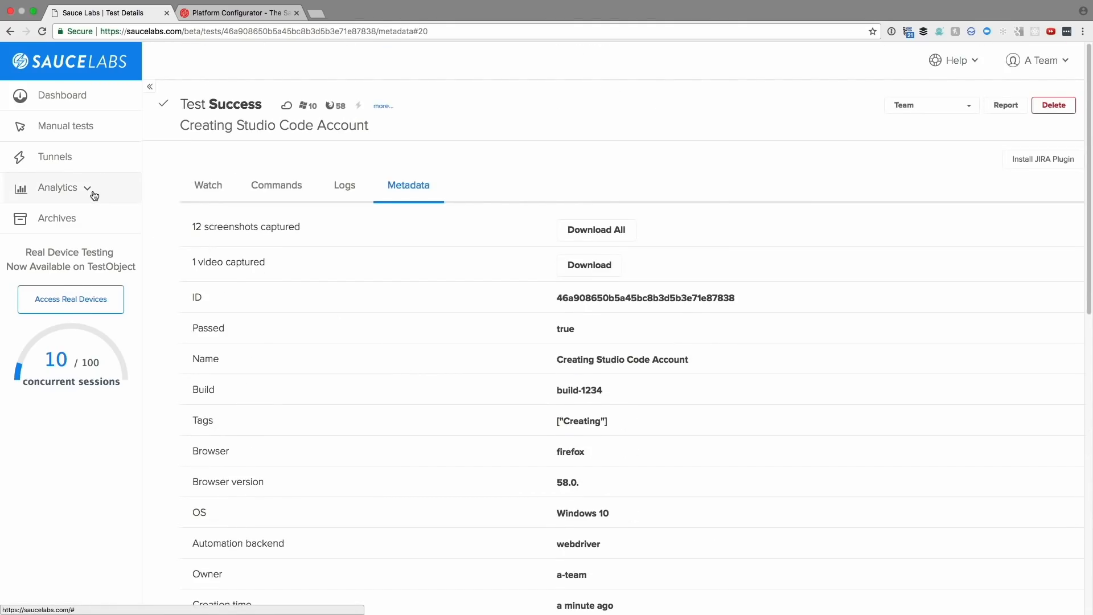
Step: Open Analytics Trends for the last 7 days and check the Browser filter choices
{"action": "left_click", "coordinate": [58, 188]}
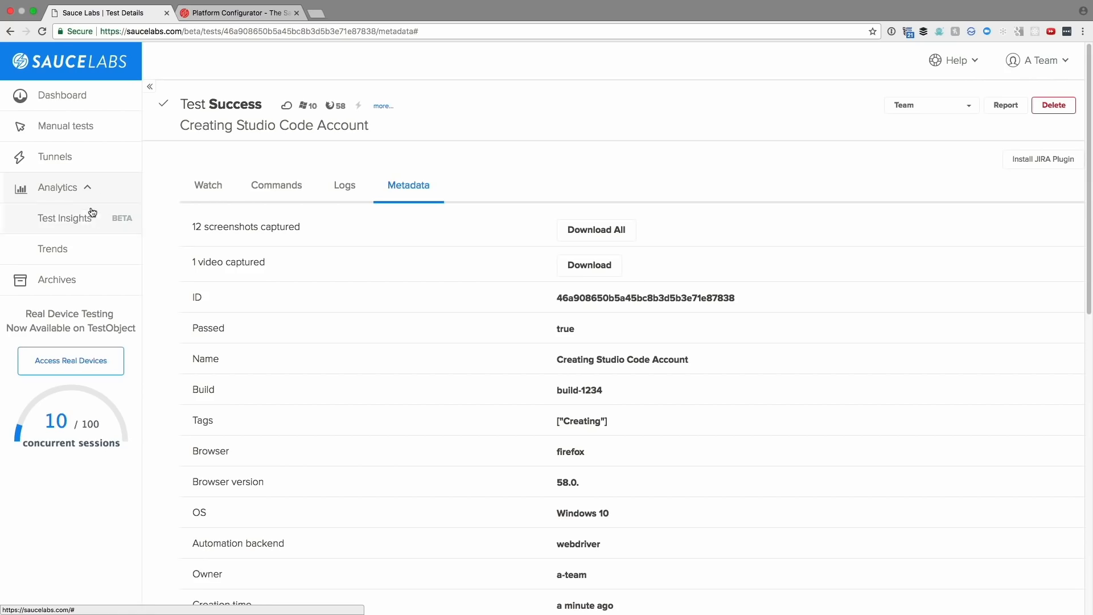
{"action": "left_click", "coordinate": [53, 249]}
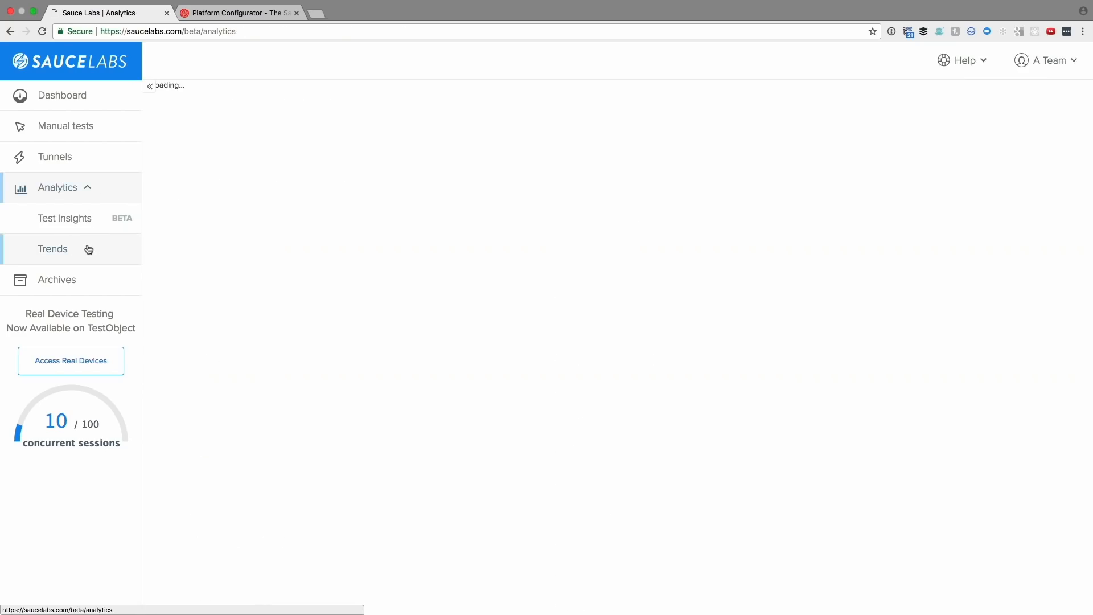
{"action": "left_click", "coordinate": [54, 249]}
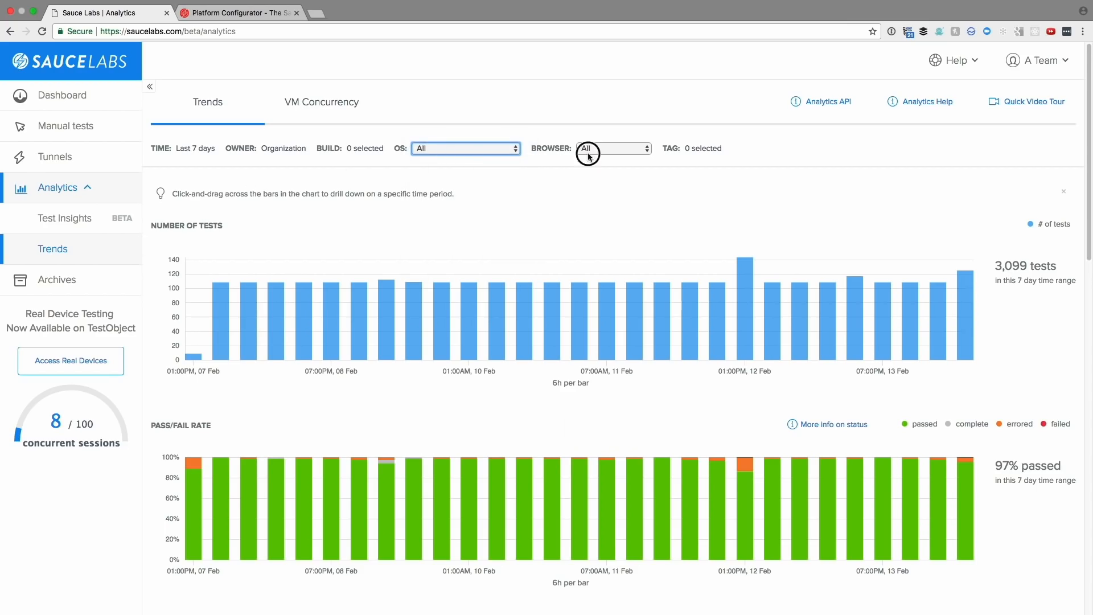
{"action": "left_click", "coordinate": [613, 148]}
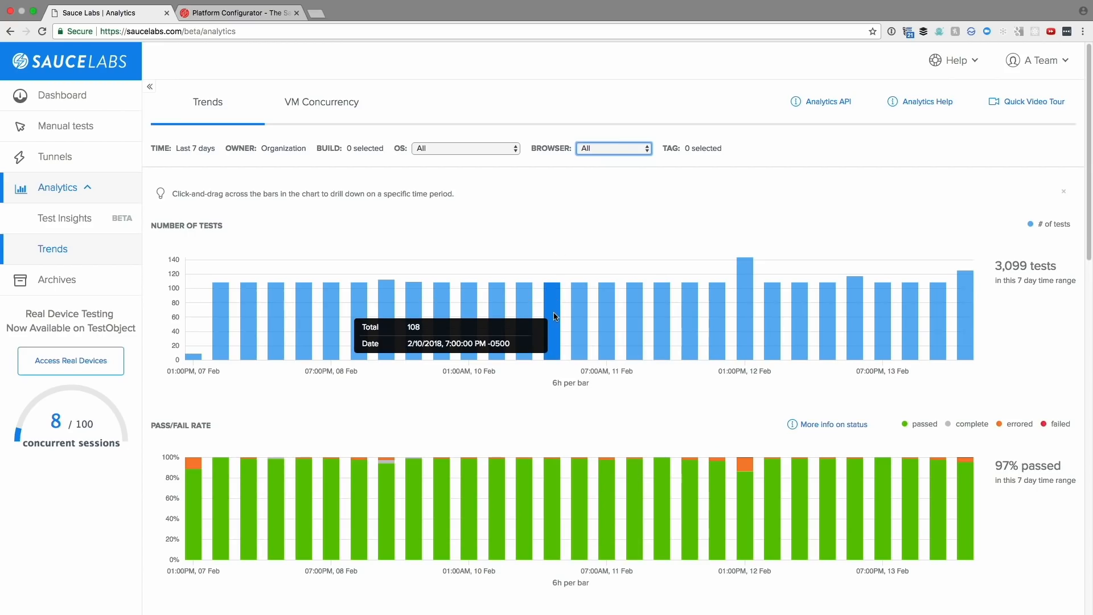
{"action": "mouse_move", "coordinate": [553, 485]}
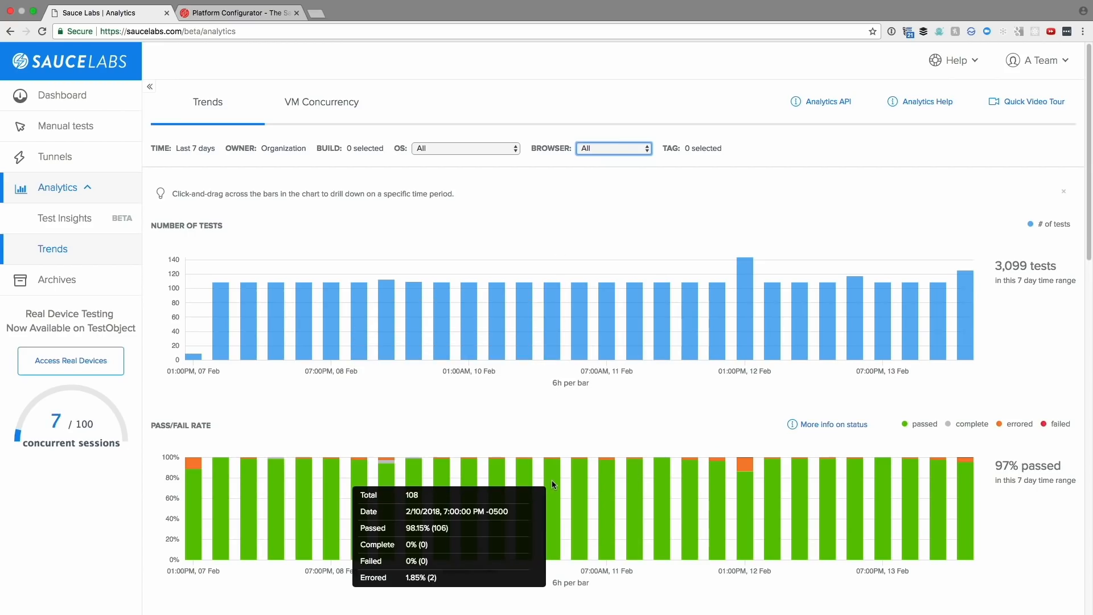
{"action": "scroll", "scroll_direction": "down", "scroll_amount": 3}
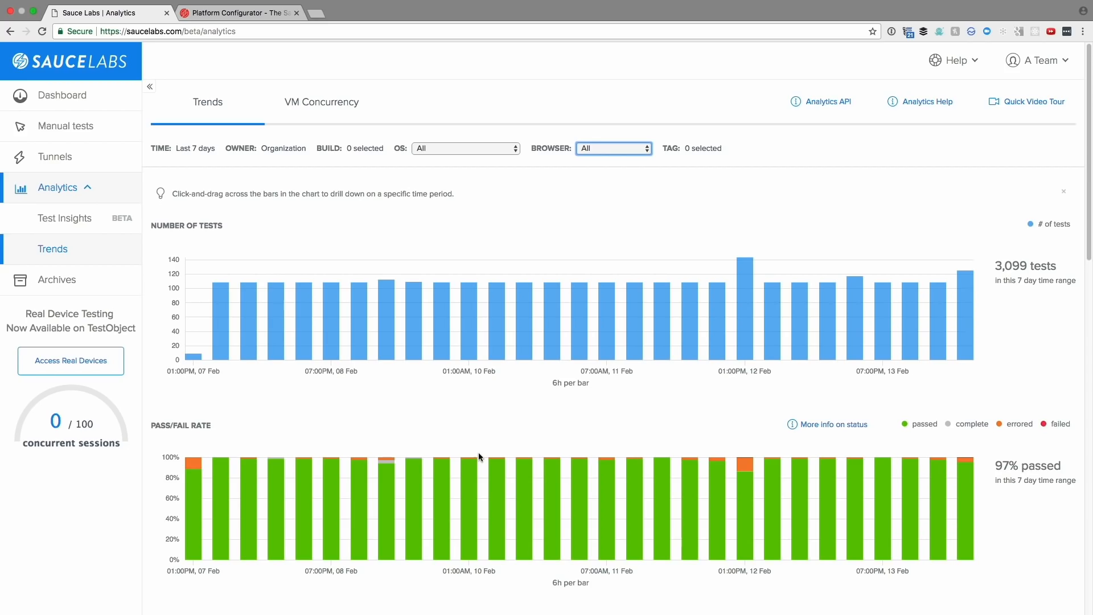
{"action": "mouse_move", "coordinate": [64, 217]}
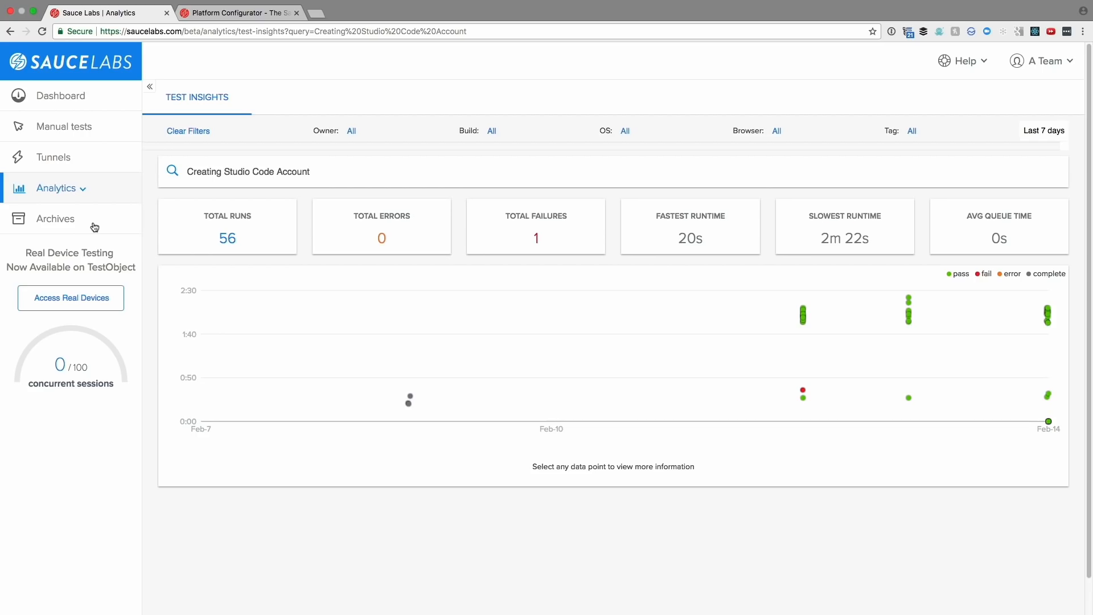
Step: Return from Test Insights to the Dashboard's list of automated test runs
{"action": "left_click", "coordinate": [61, 96]}
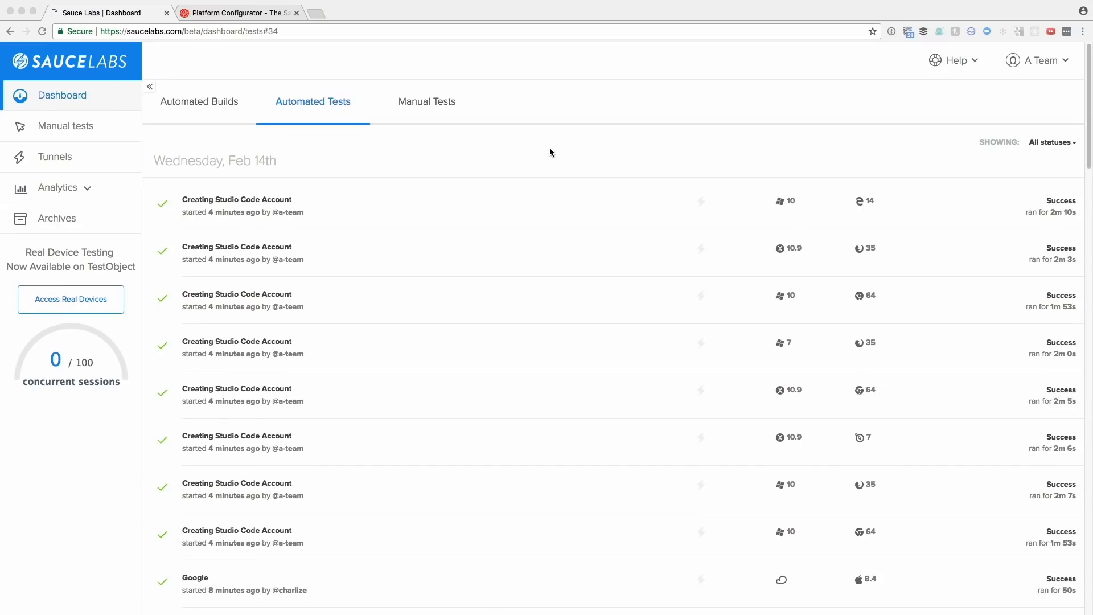